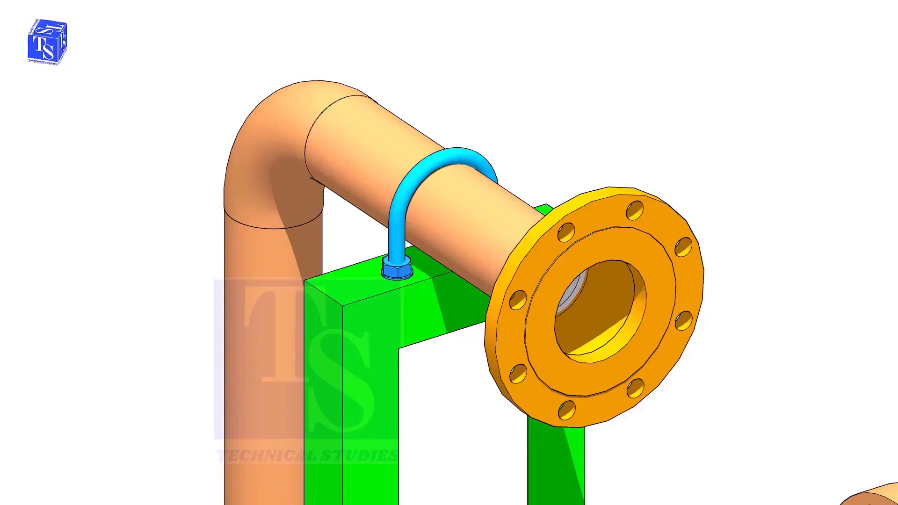
scroll(down, 3)
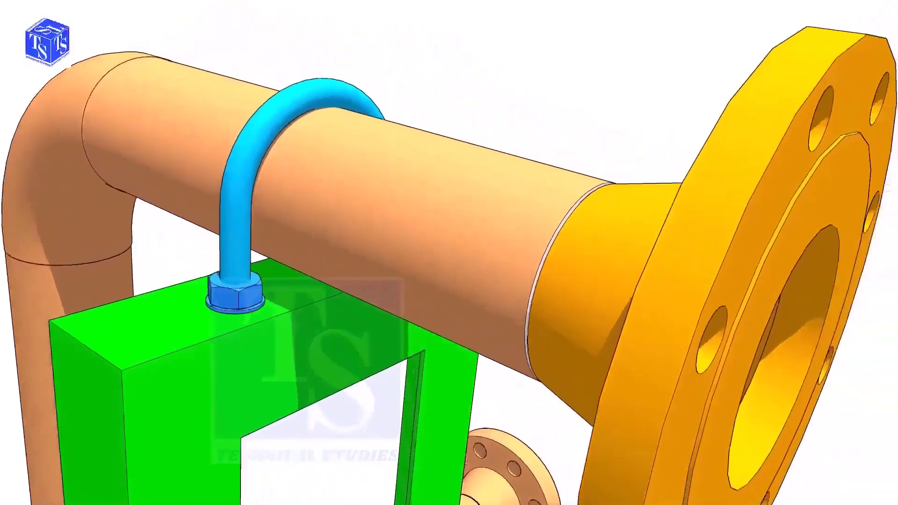